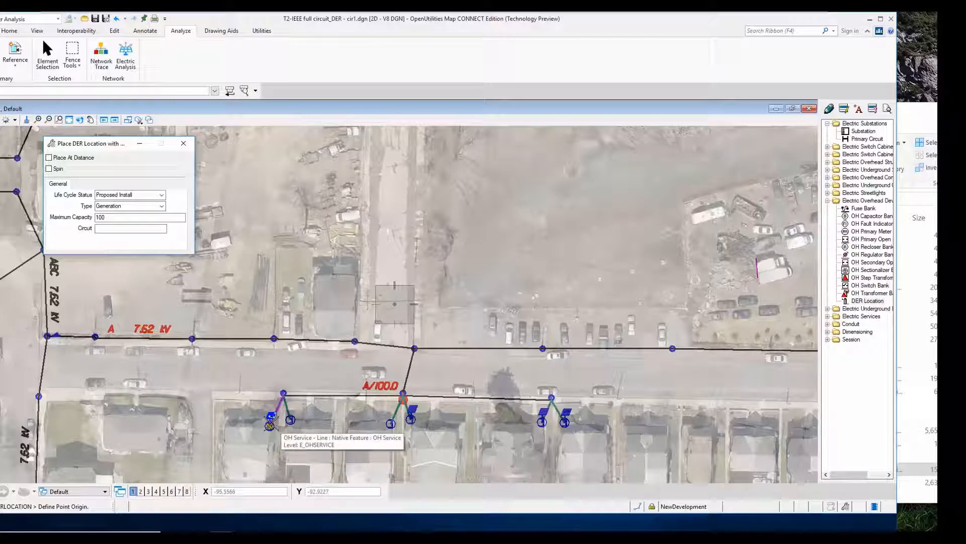
# - Change the DER location's maximum capacity from 100 to 20
pyautogui.click(139, 216)
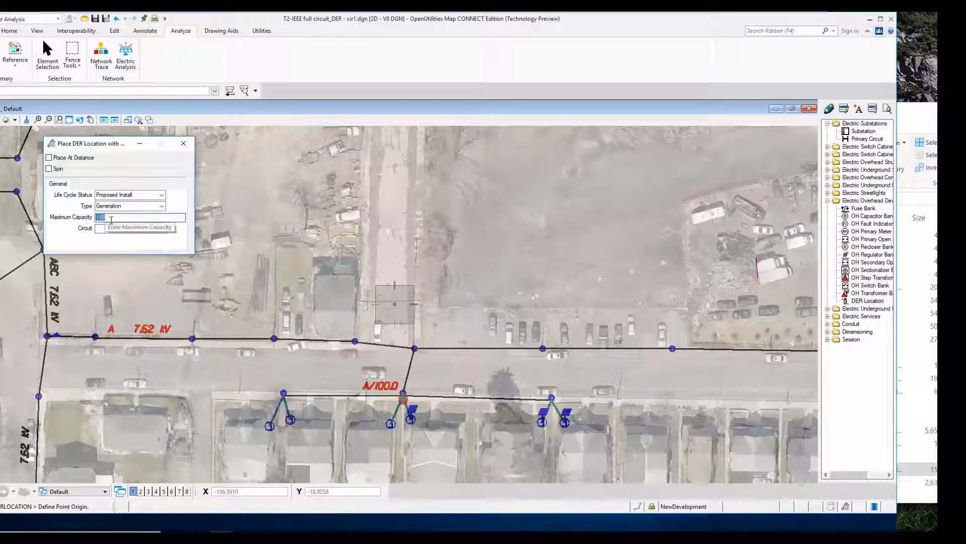
pyautogui.write('20')
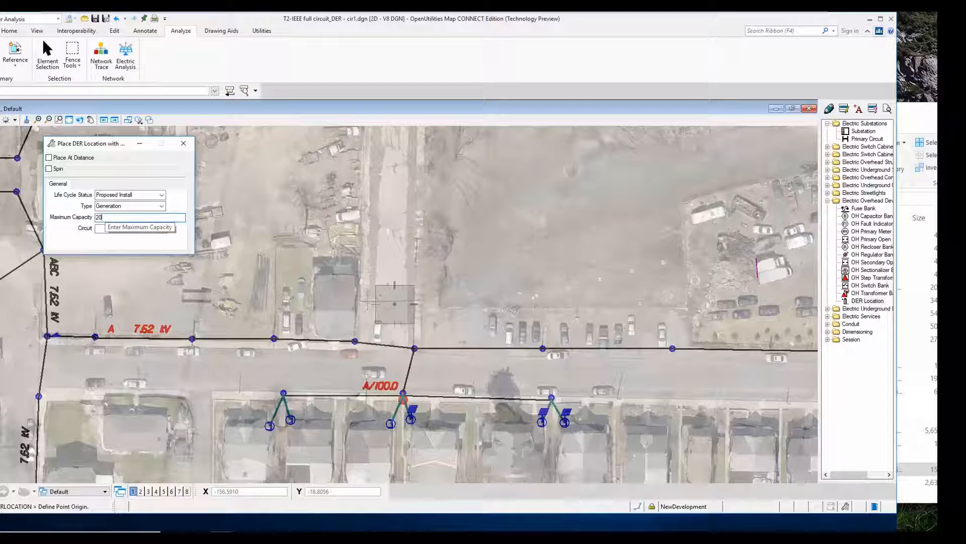
pyautogui.moveTo(182, 342)
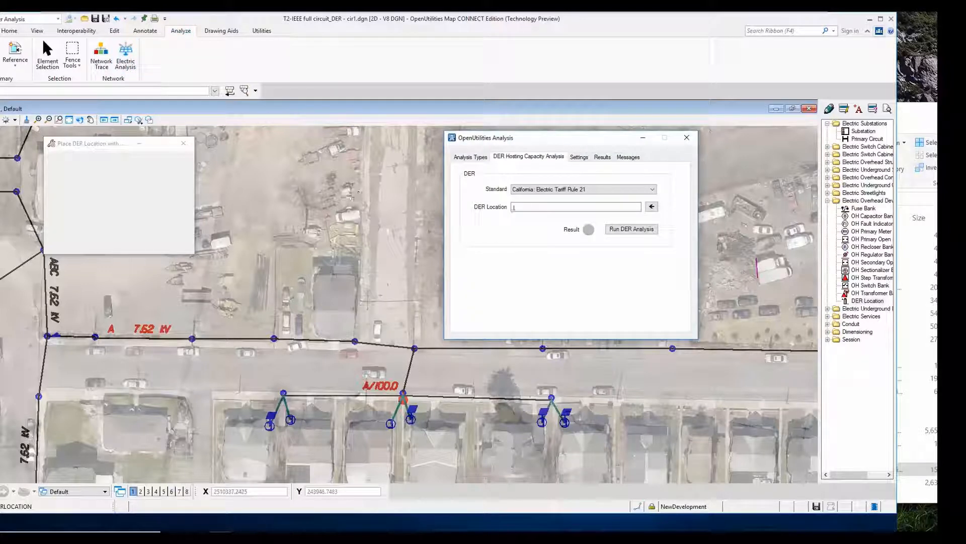
# - Select the placed DER location and run the California Rule 21 hosting capacity analysis
pyautogui.click(651, 206)
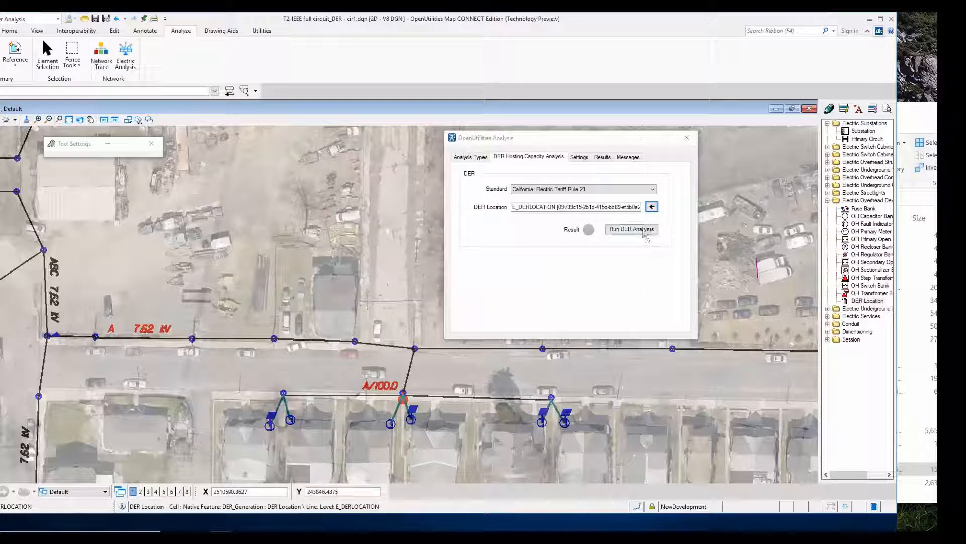
pyautogui.click(630, 228)
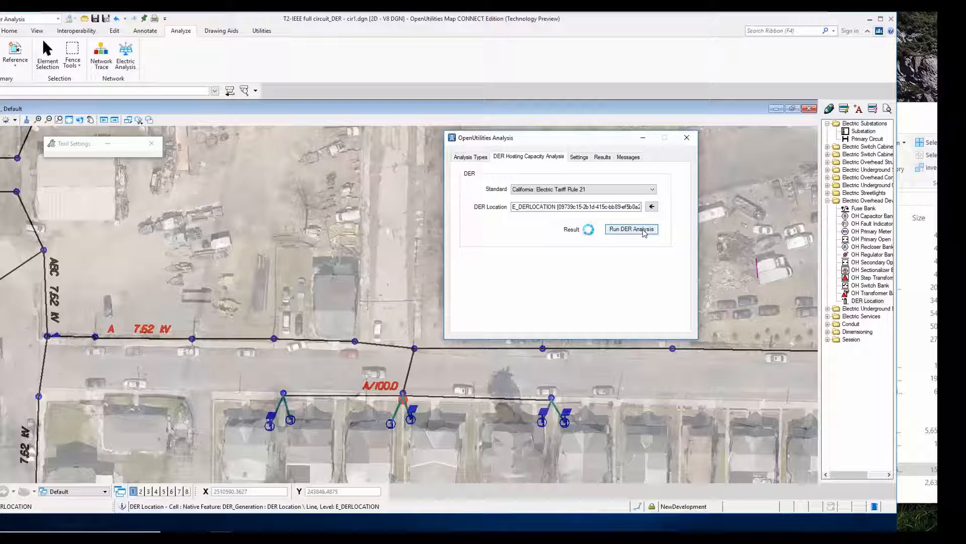
pyautogui.click(631, 228)
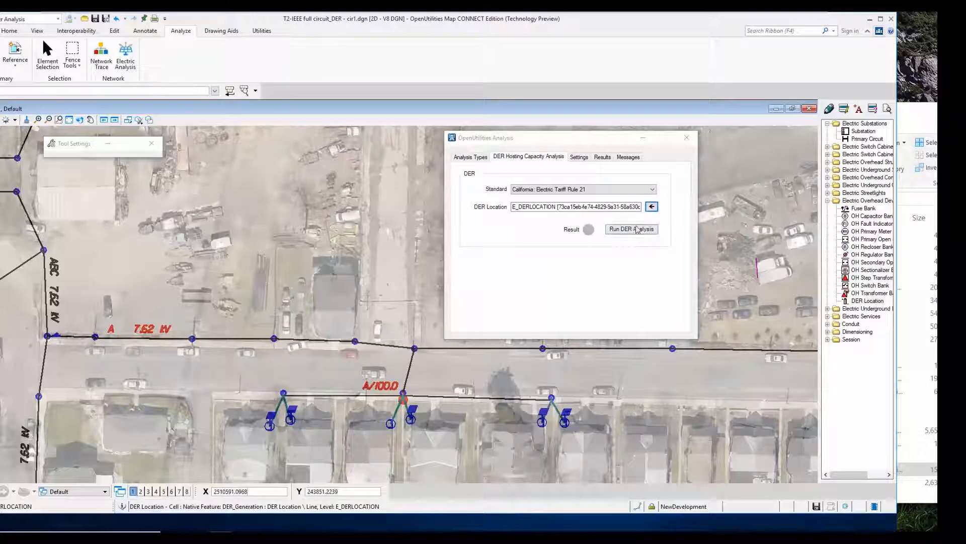
# - Run the hosting capacity analysis on the second DER location, getting a yellow result
pyautogui.click(631, 228)
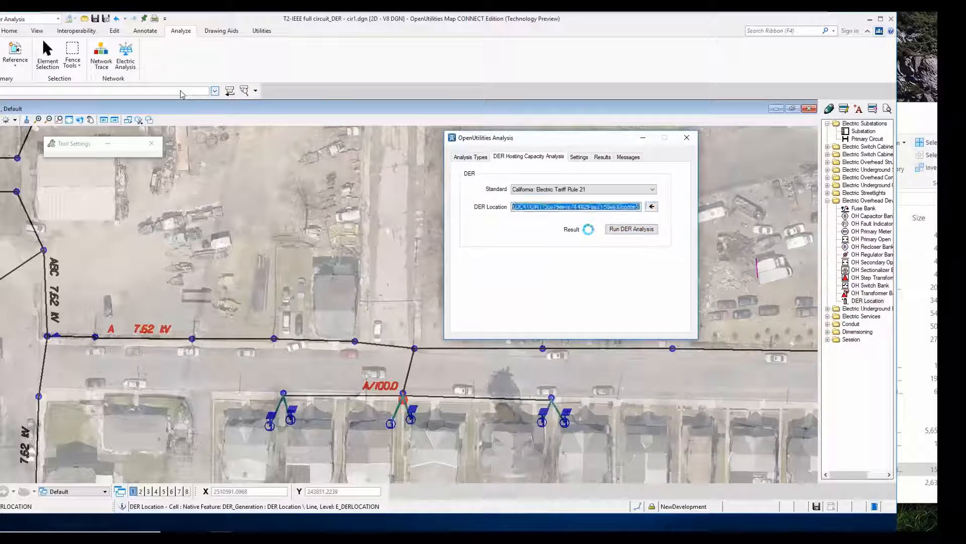
pyautogui.click(632, 228)
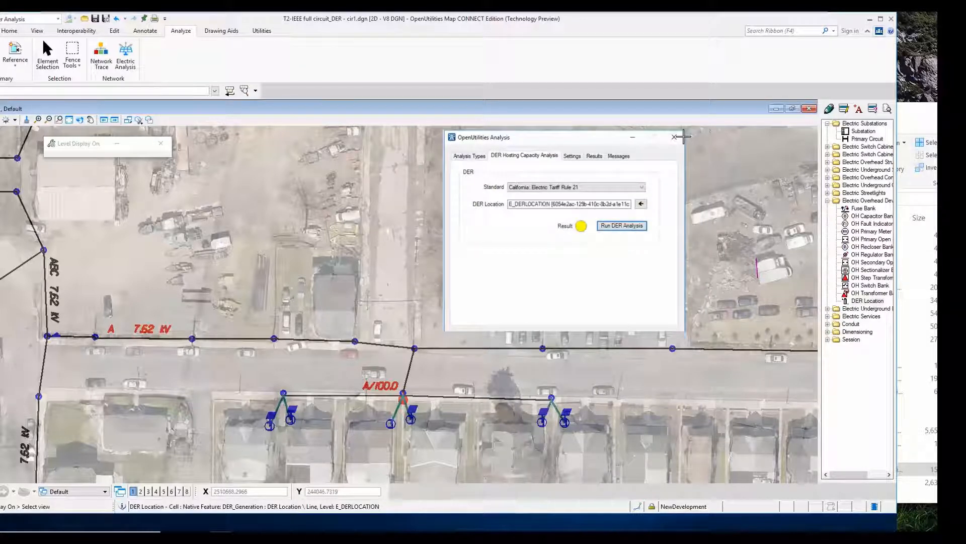